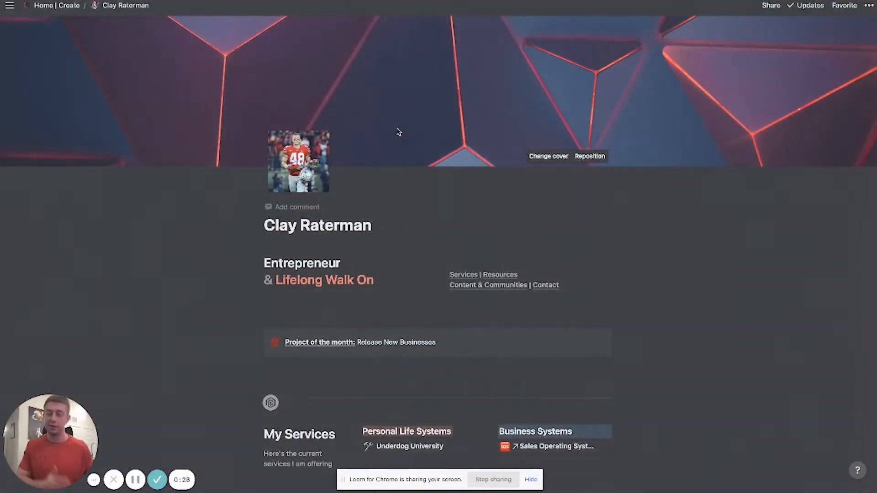
mouse_move(358, 103)
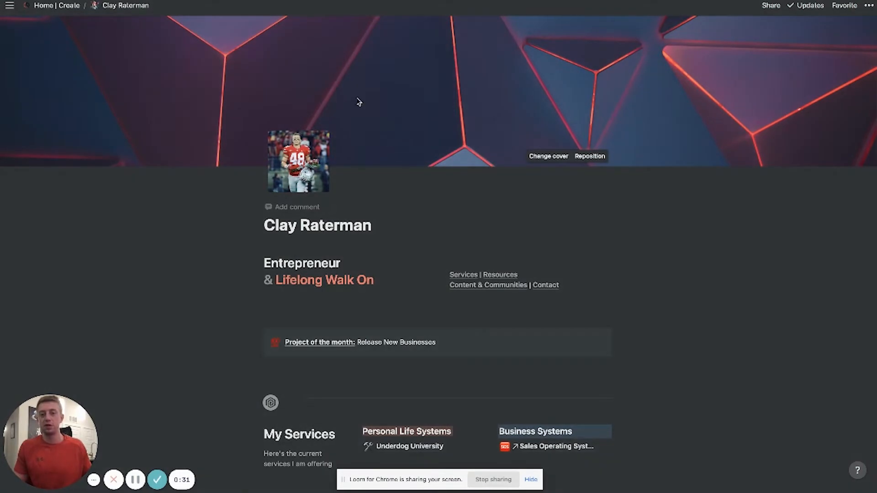
Step: Scroll through the Notion personal website page to review its content
scroll("down", 3)
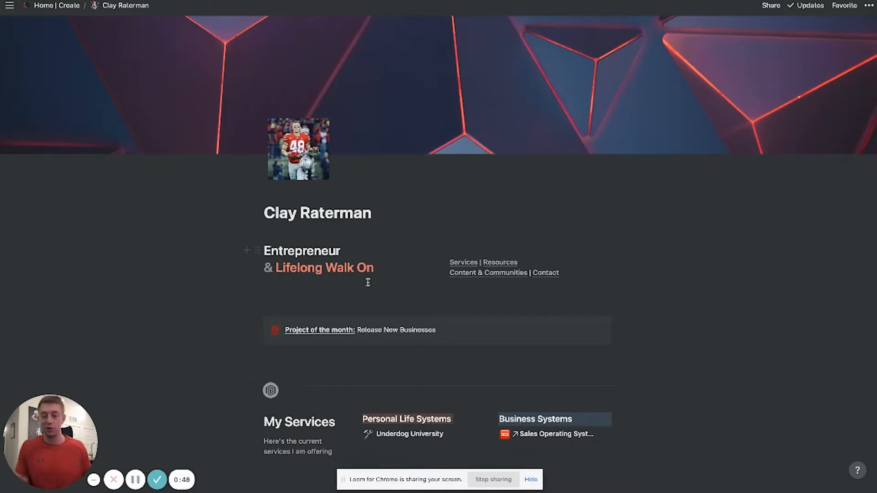
scroll("down", 3)
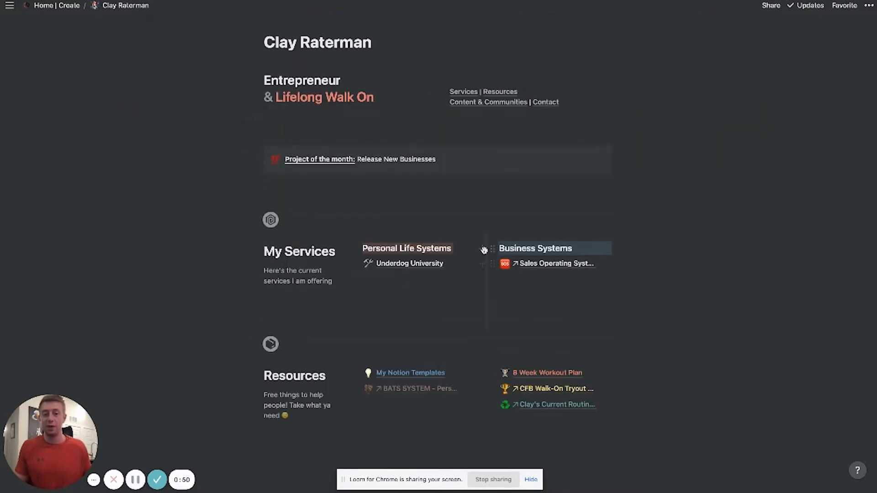
scroll("down", 3)
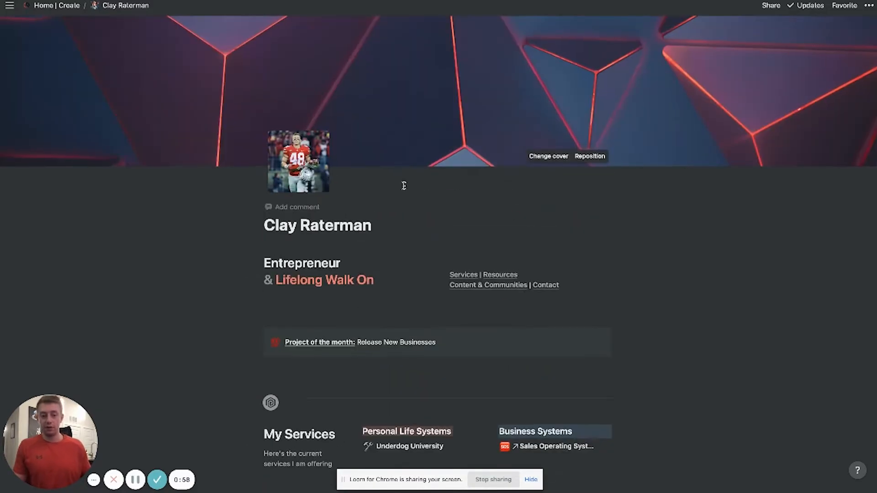
mouse_move(364, 157)
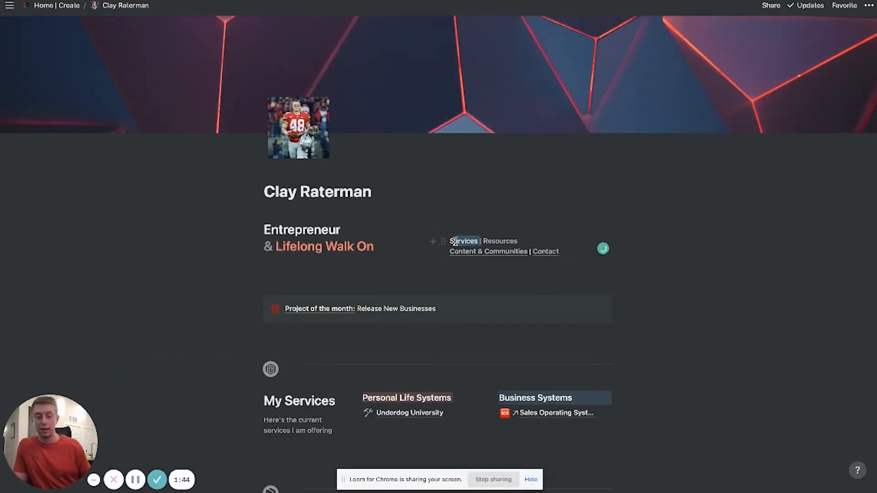
double_click(465, 241)
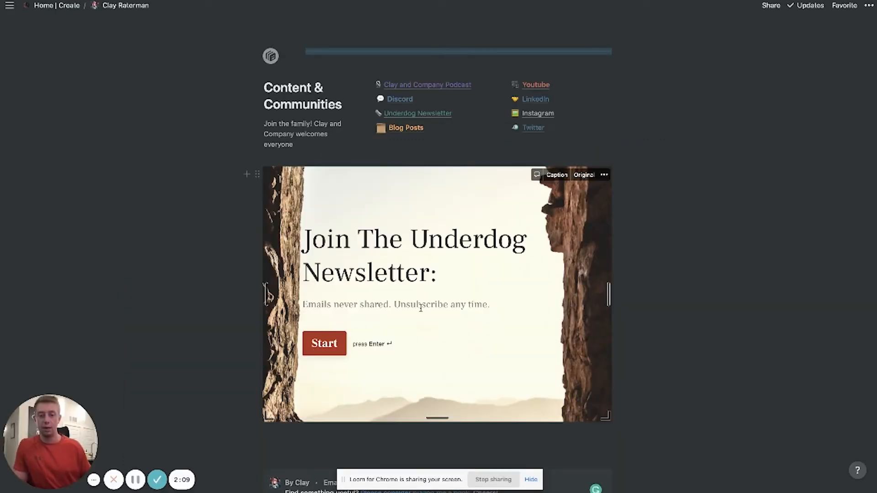
scroll("up", 3)
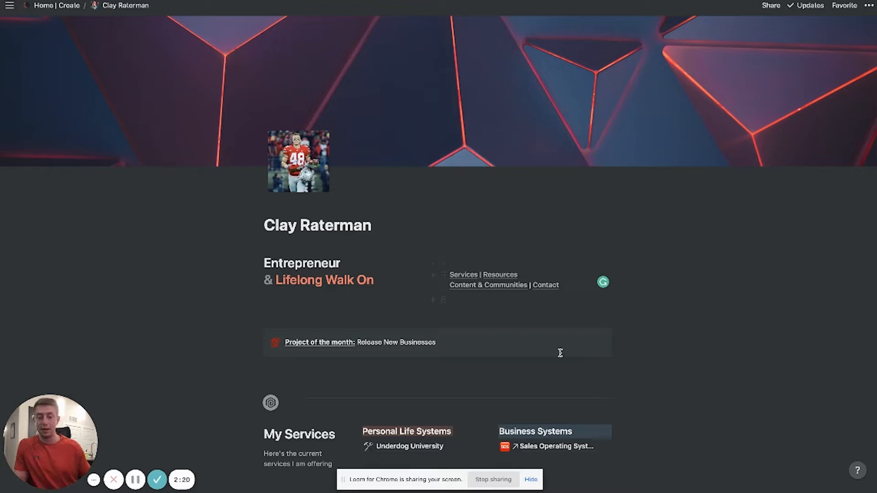
scroll("down", 3)
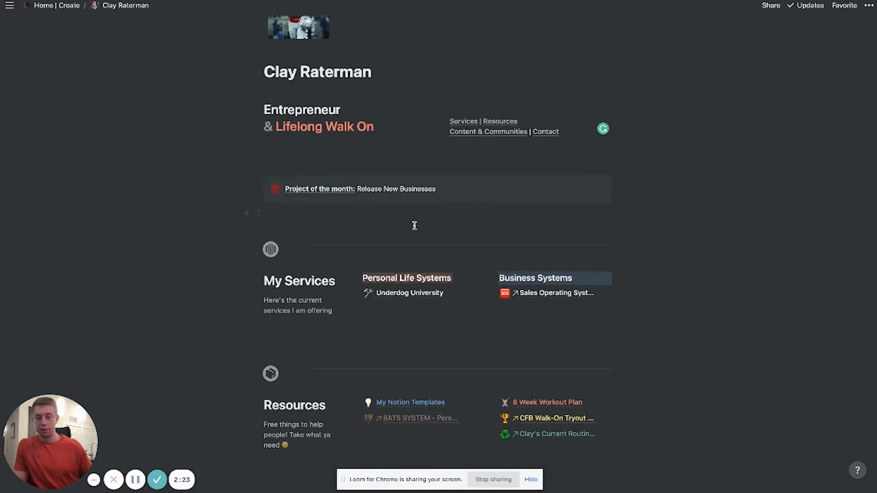
scroll("down", 3)
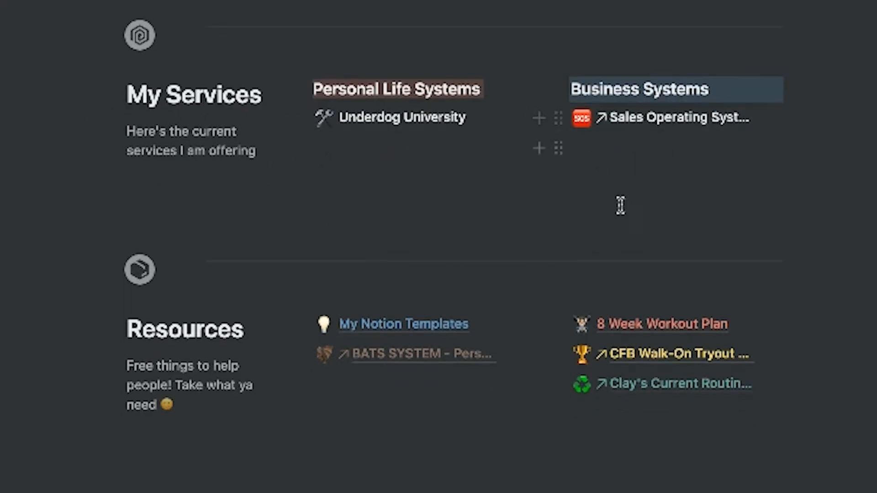
scroll("down", 3)
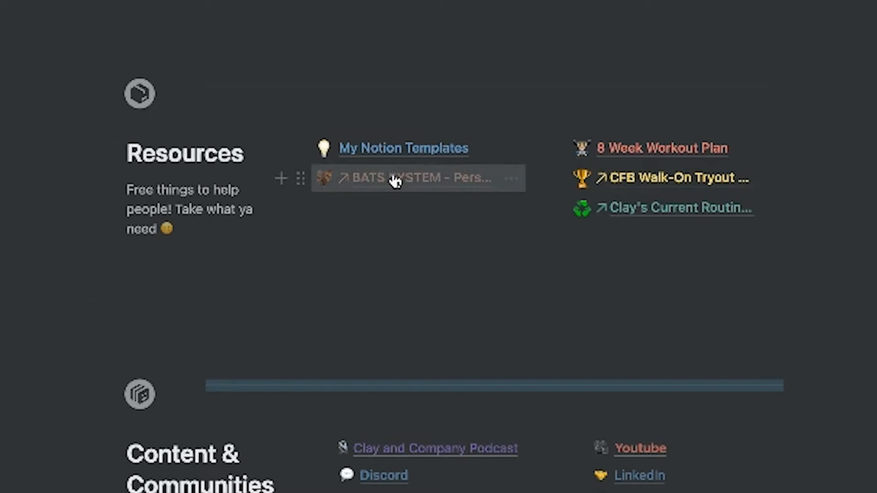
mouse_move(647, 148)
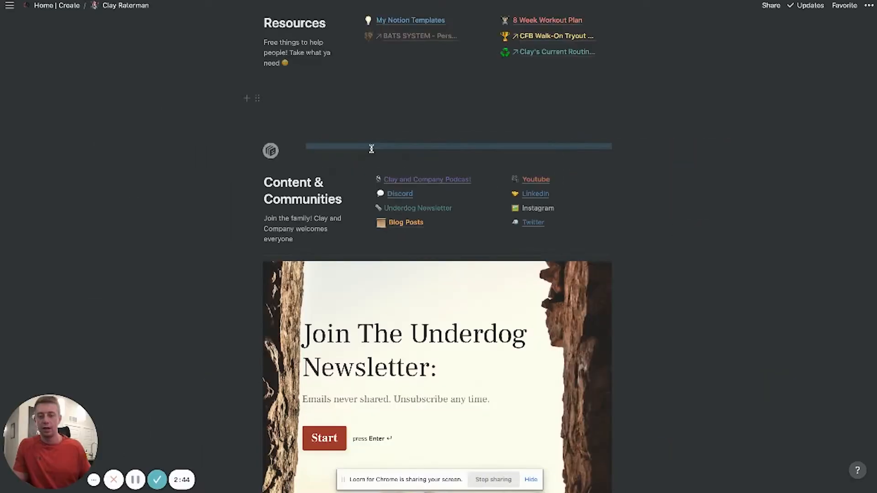
scroll("down", 3)
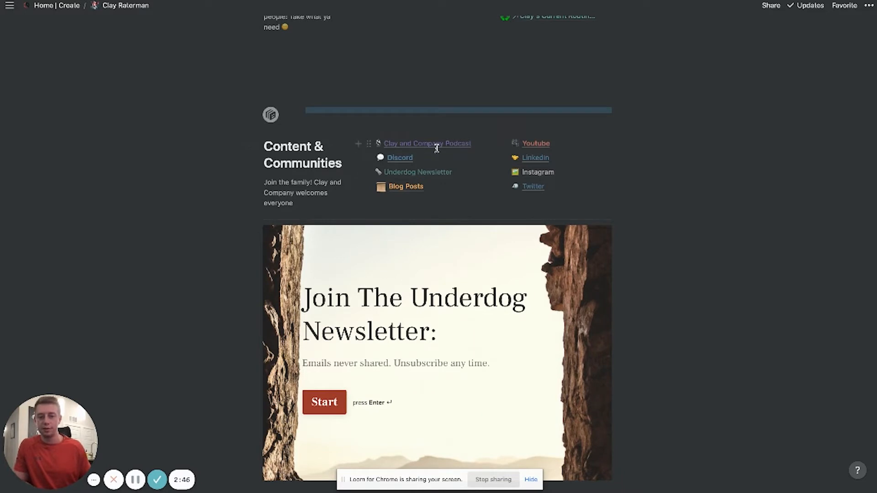
mouse_move(420, 148)
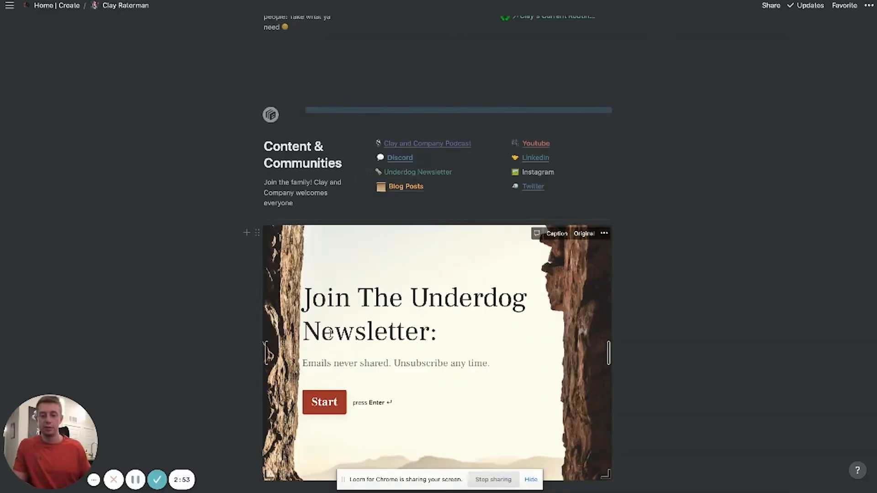
scroll("down", 3)
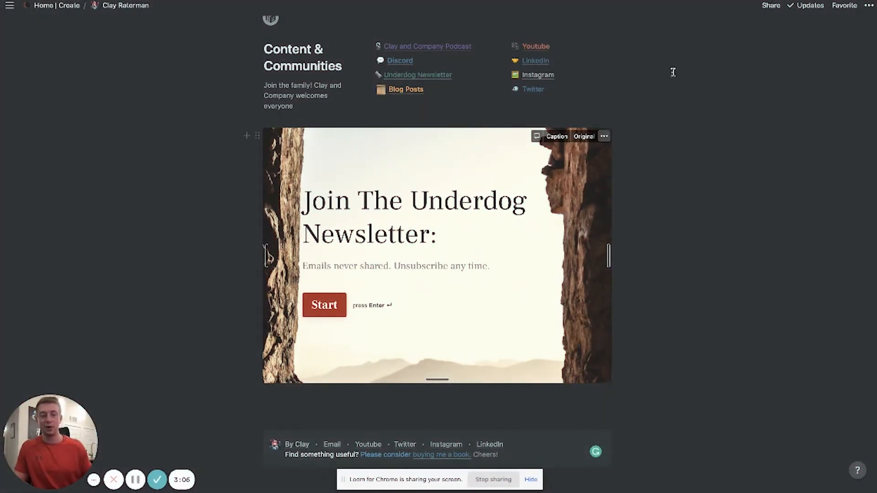
Step: Show the page's Share to web settings with the extra public-link options revealed
left_click(770, 6)
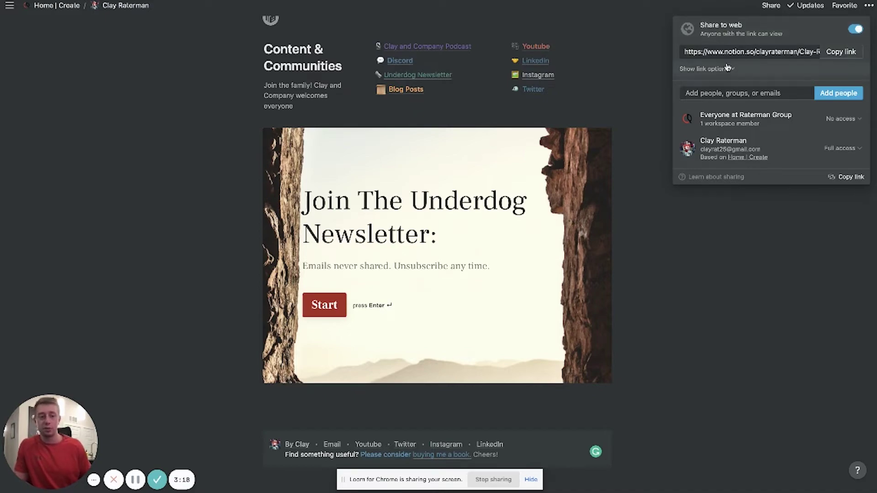
left_click(702, 68)
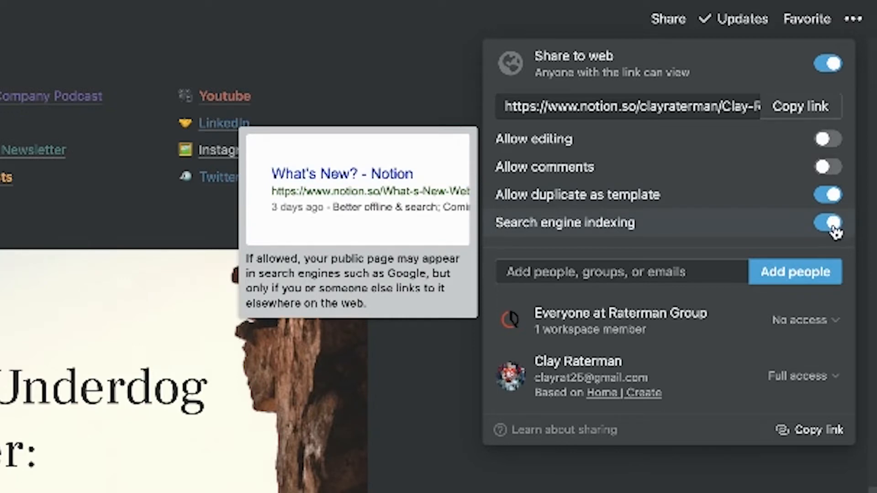
mouse_move(830, 231)
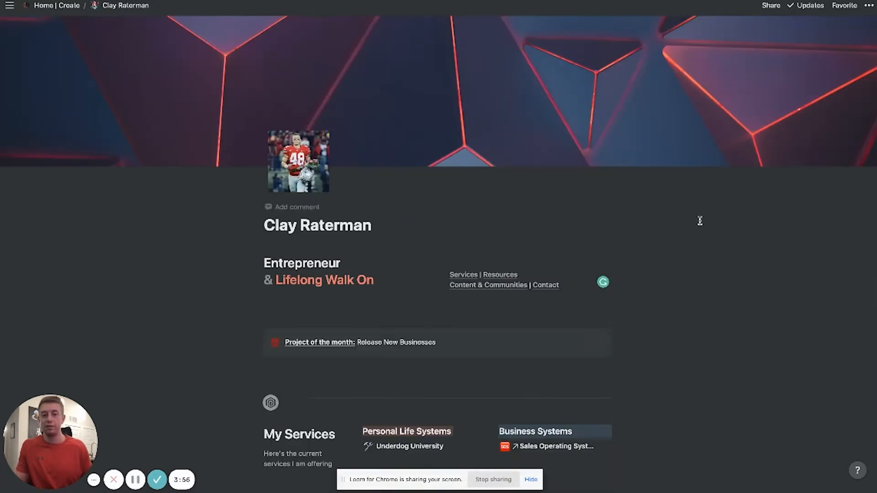
scroll("down", 3)
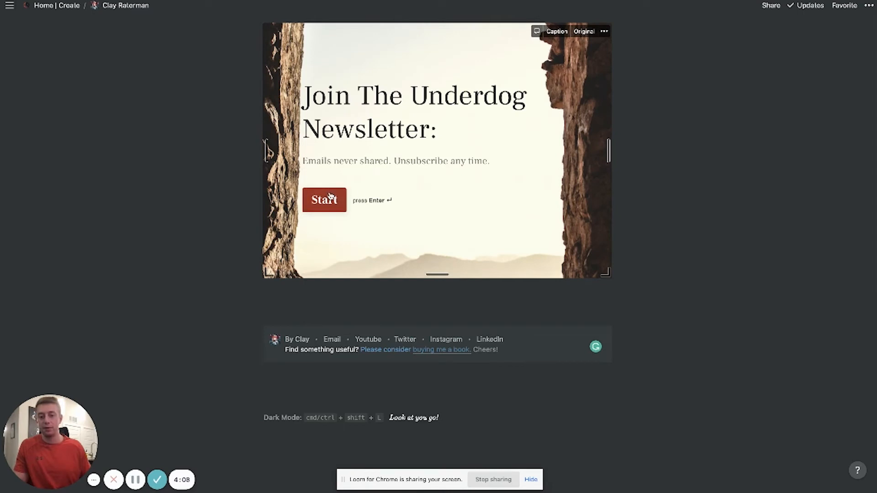
left_click(325, 200)
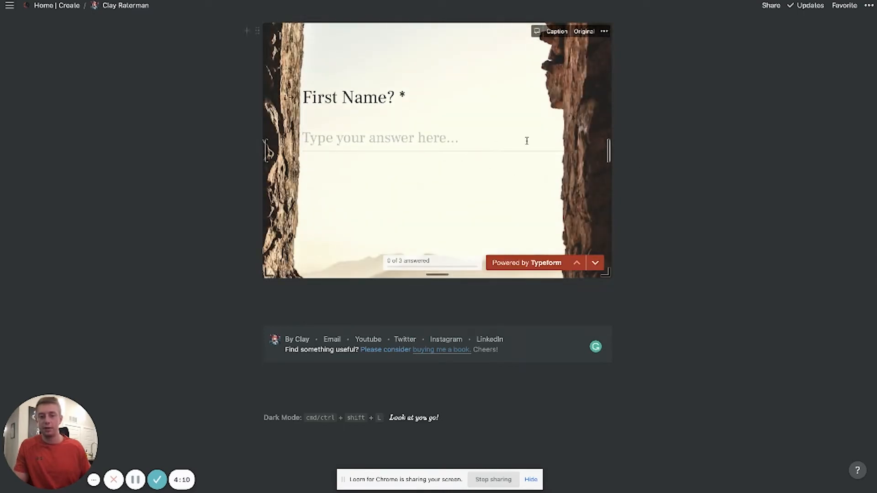
scroll("down", 3)
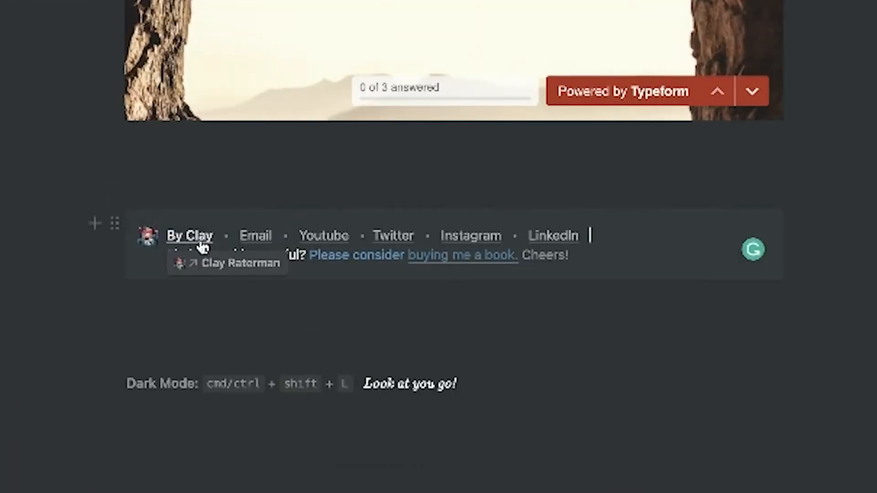
mouse_move(259, 242)
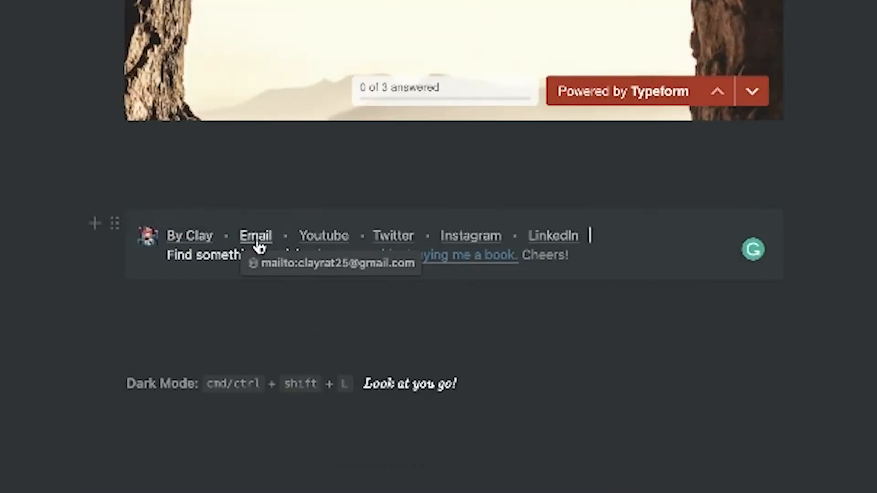
mouse_move(453, 244)
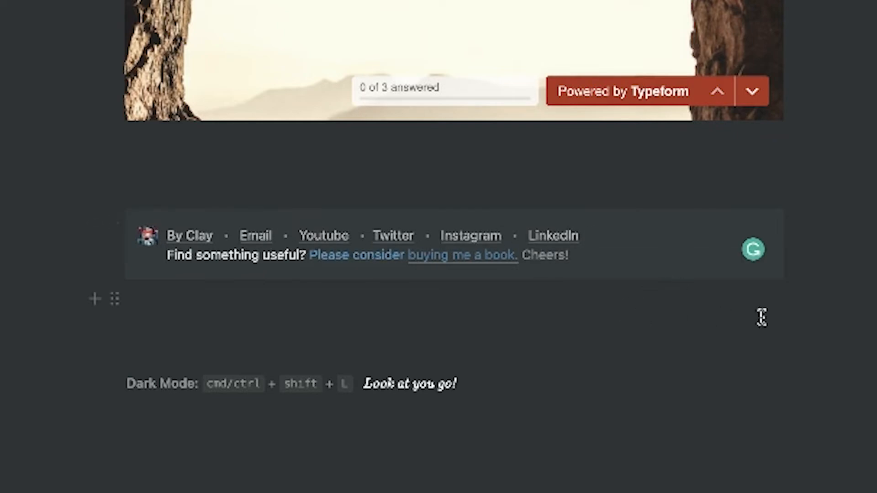
scroll("up", 3)
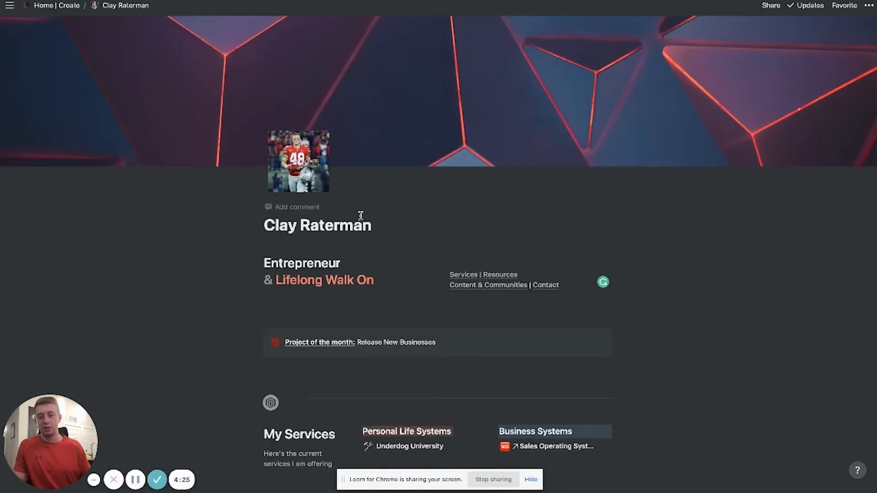
scroll("down", 3)
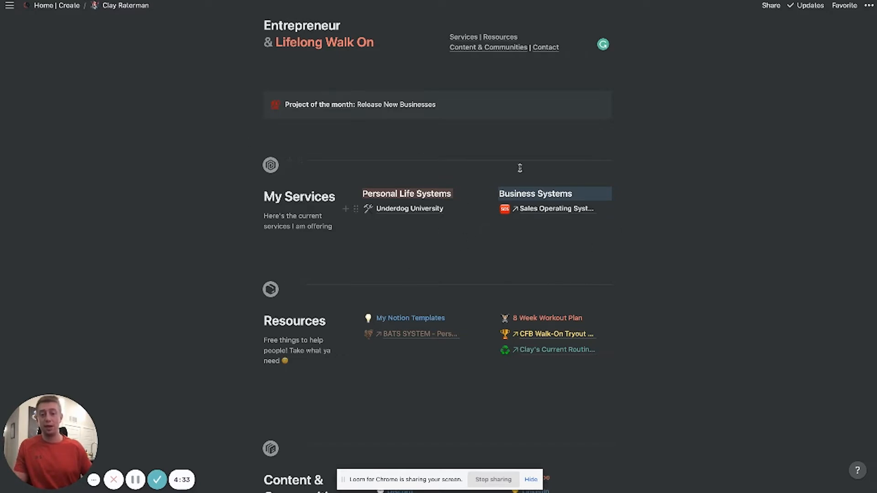
left_click(771, 6)
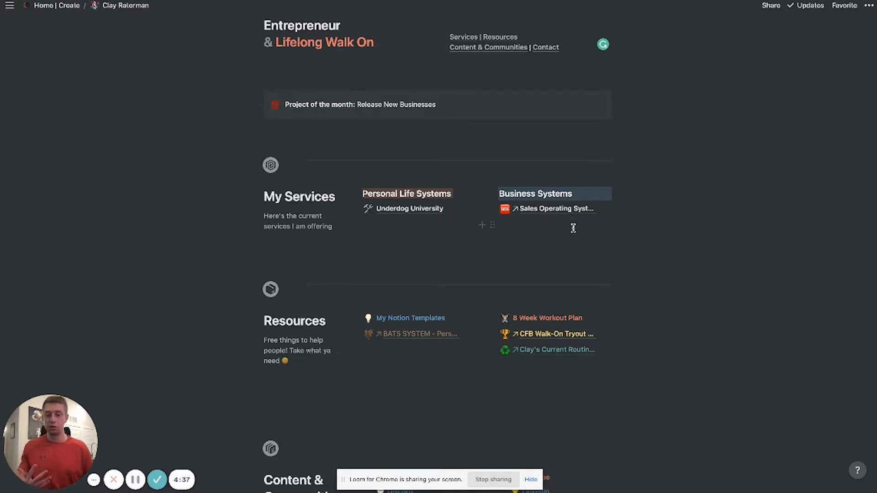
left_click(556, 335)
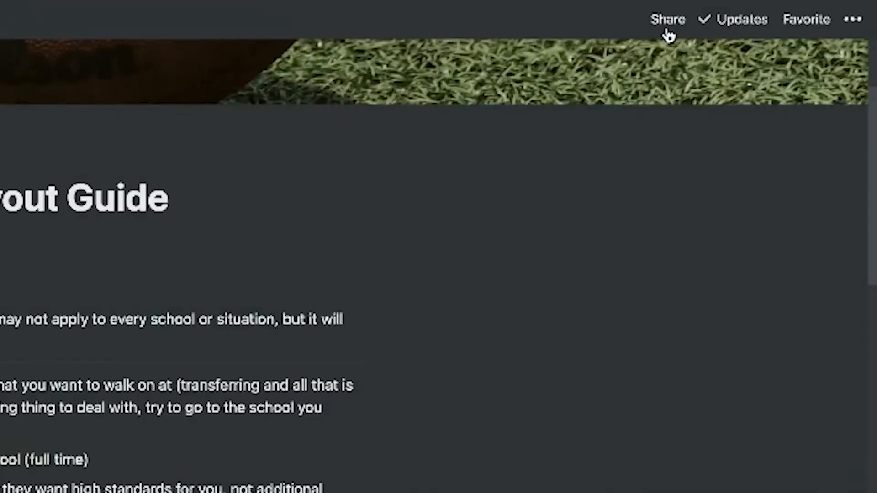
left_click(669, 19)
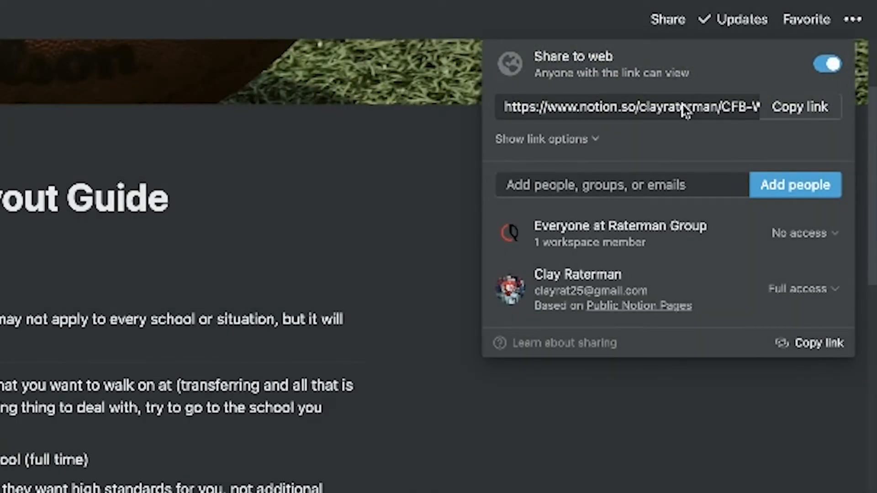
mouse_move(678, 120)
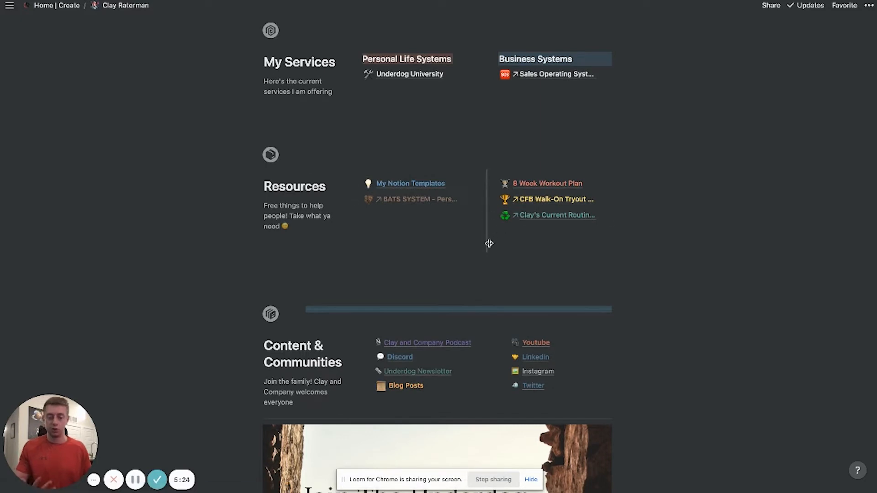
mouse_move(544, 194)
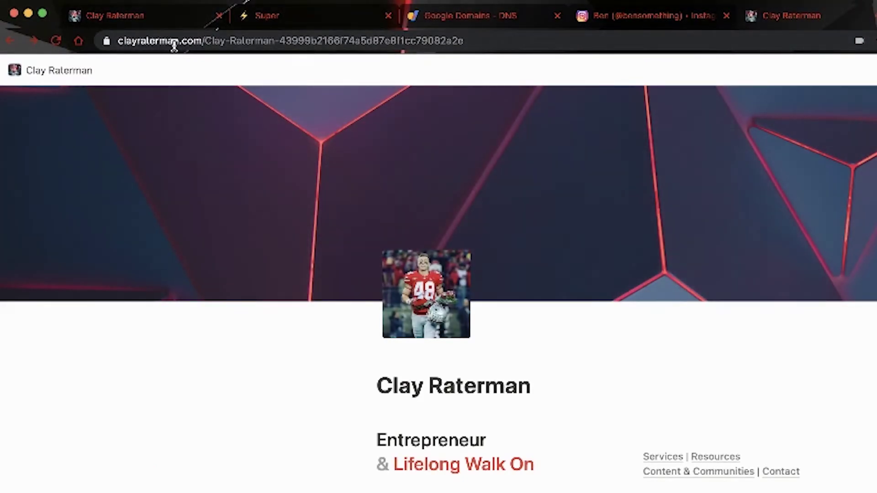
mouse_move(348, 273)
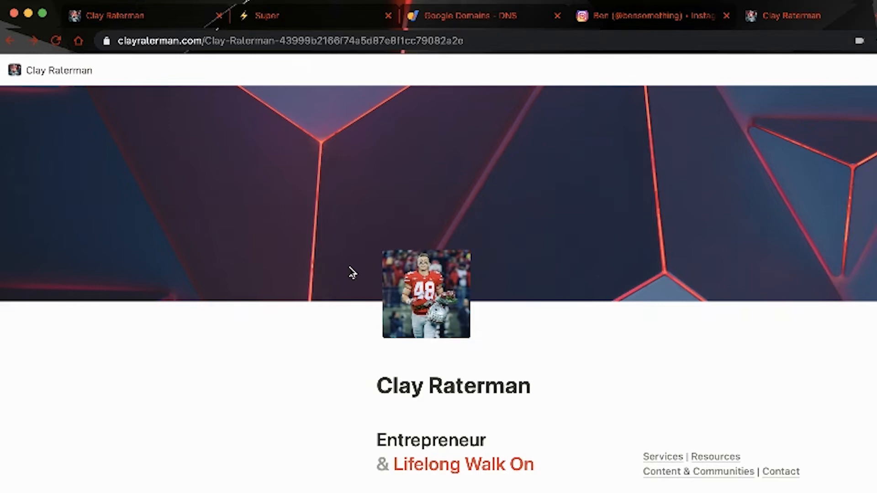
mouse_move(263, 186)
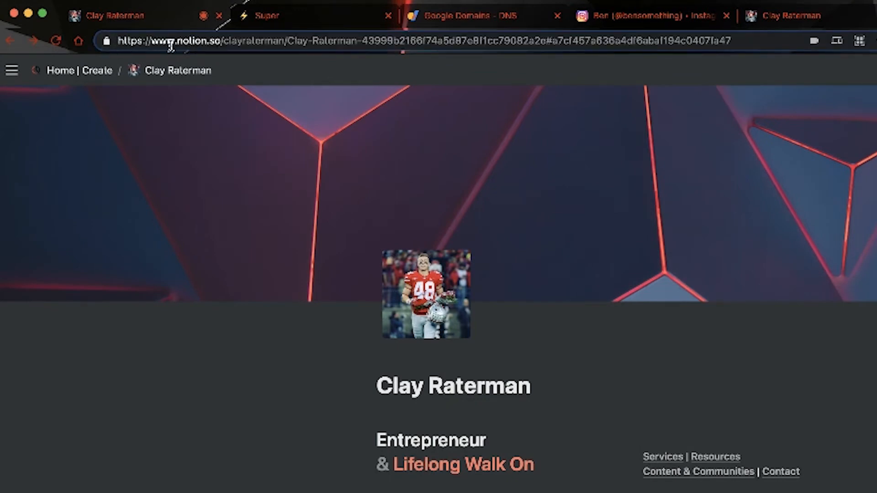
mouse_move(502, 27)
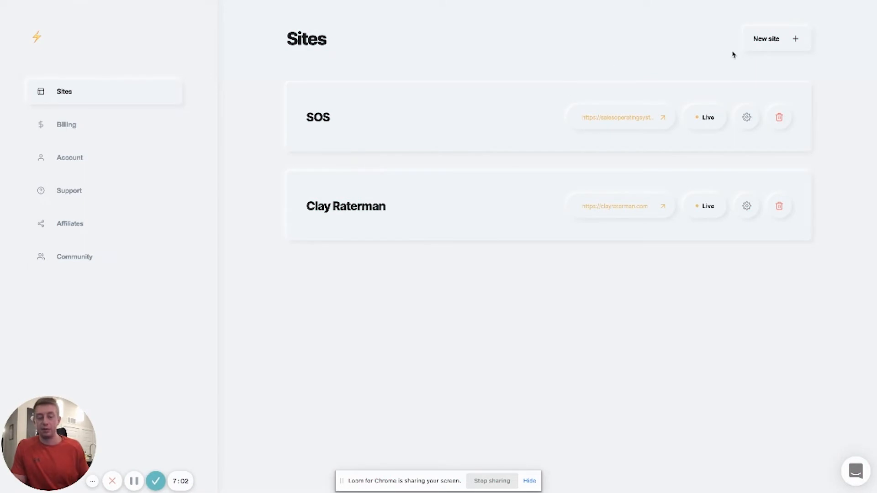
mouse_move(722, 52)
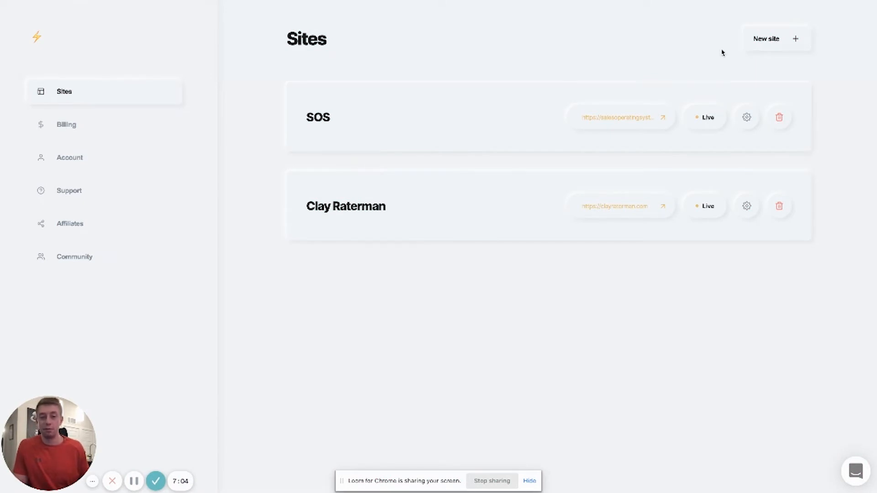
mouse_move(729, 215)
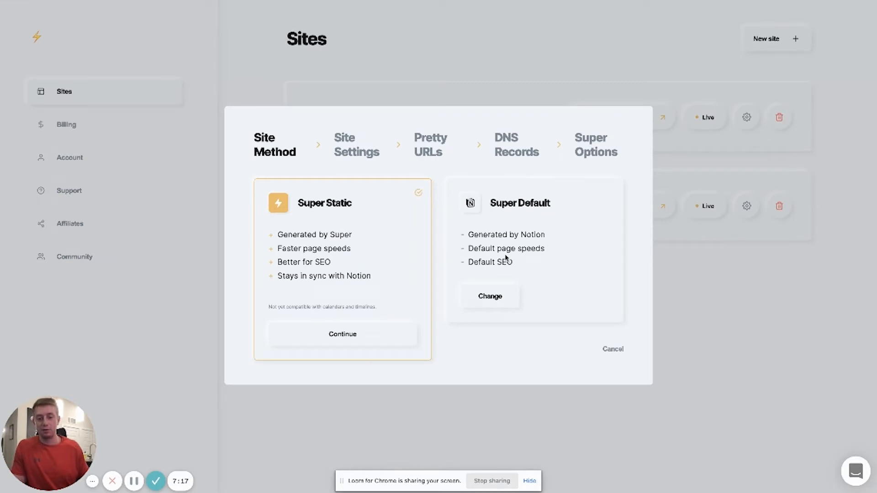
mouse_move(346, 276)
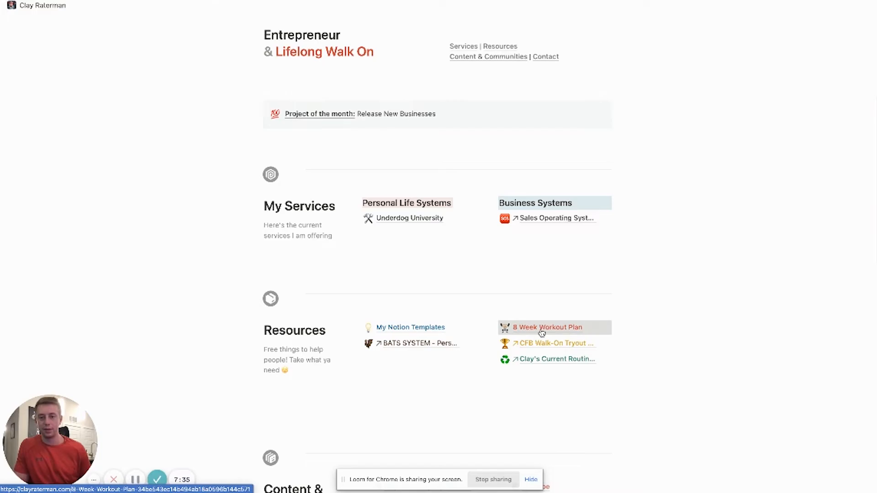
Step: Follow the 8 Week Workout Plan link under Resources on clayraterman.com
left_click(547, 327)
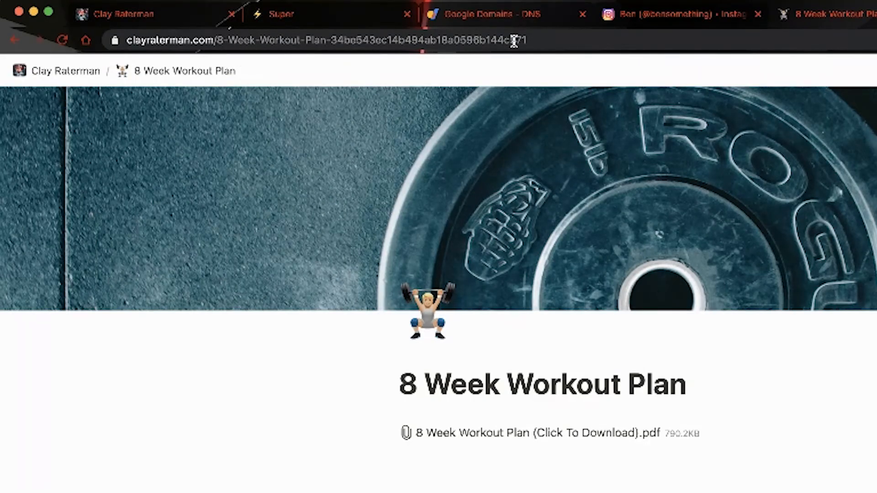
mouse_move(464, 33)
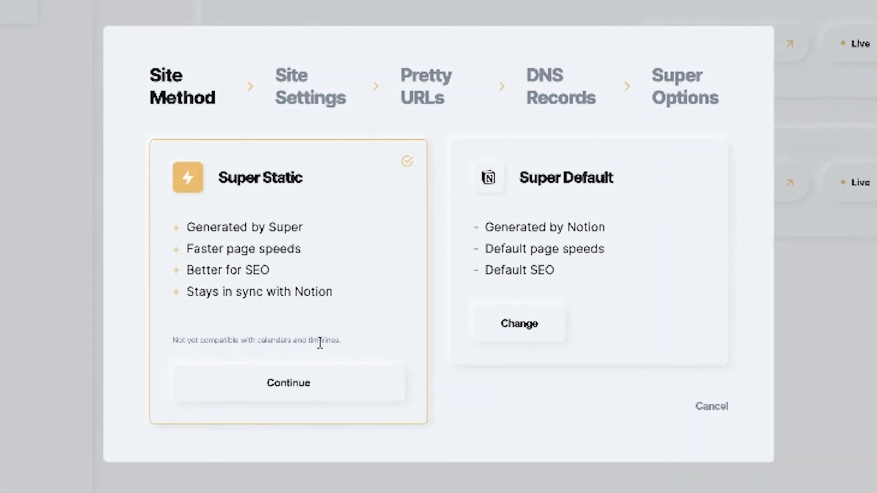
mouse_move(316, 344)
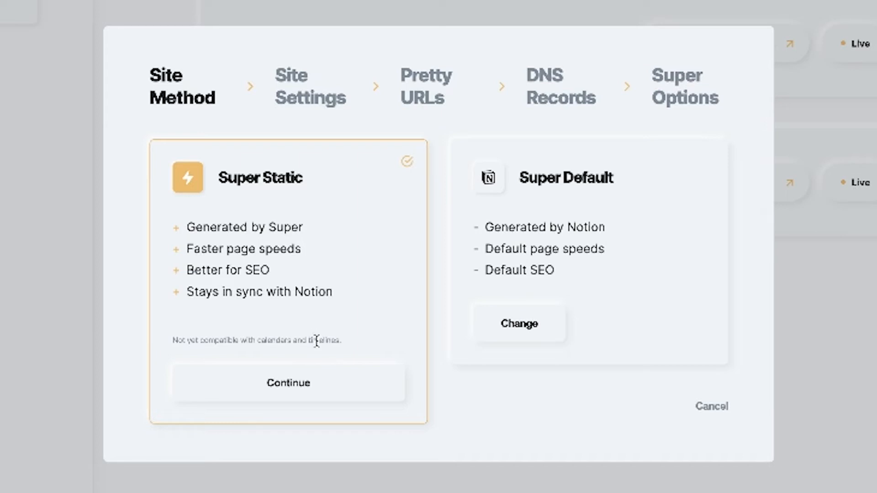
mouse_move(289, 360)
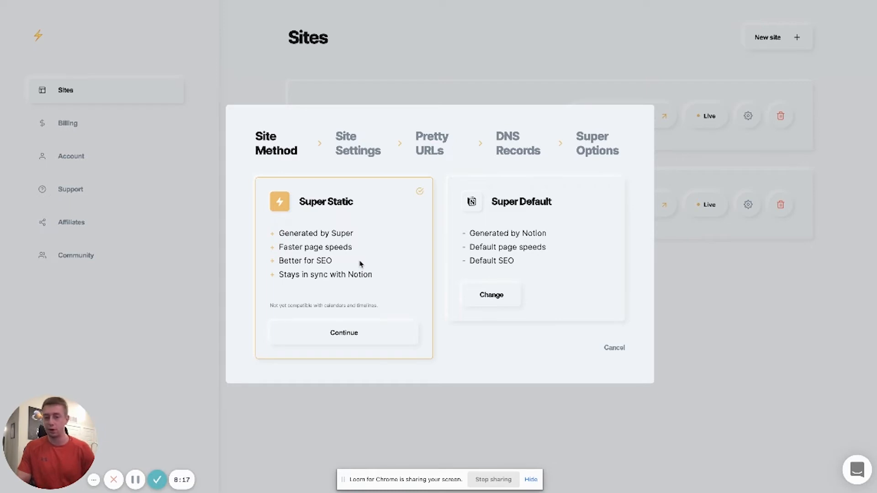
mouse_move(307, 230)
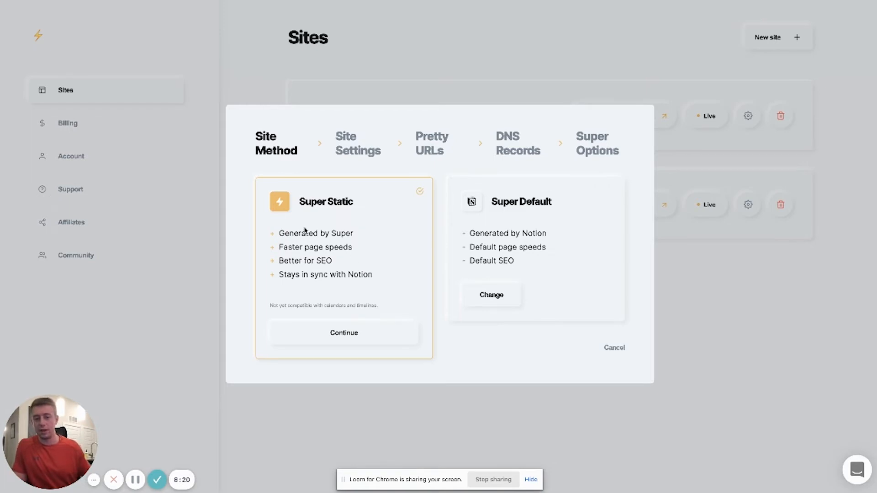
mouse_move(303, 260)
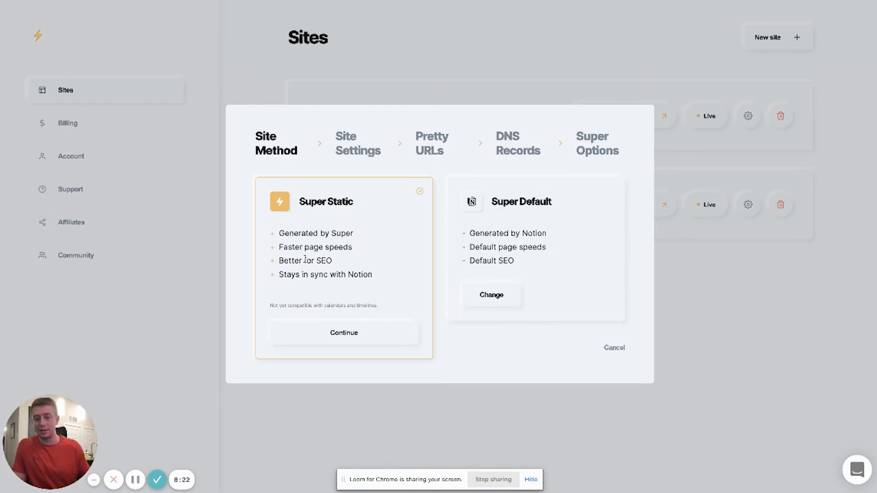
mouse_move(320, 264)
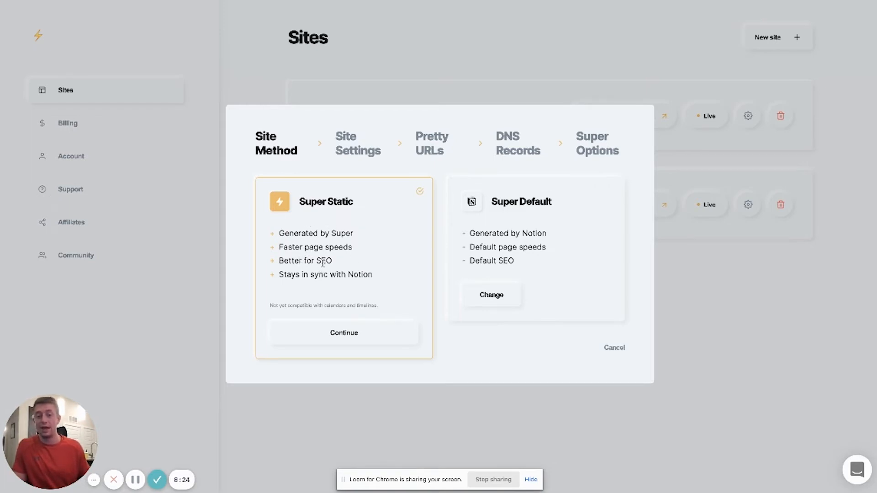
Step: Jump to the Pretty URLs step in the Super site wizard for clayraterman.com
left_click(343, 333)
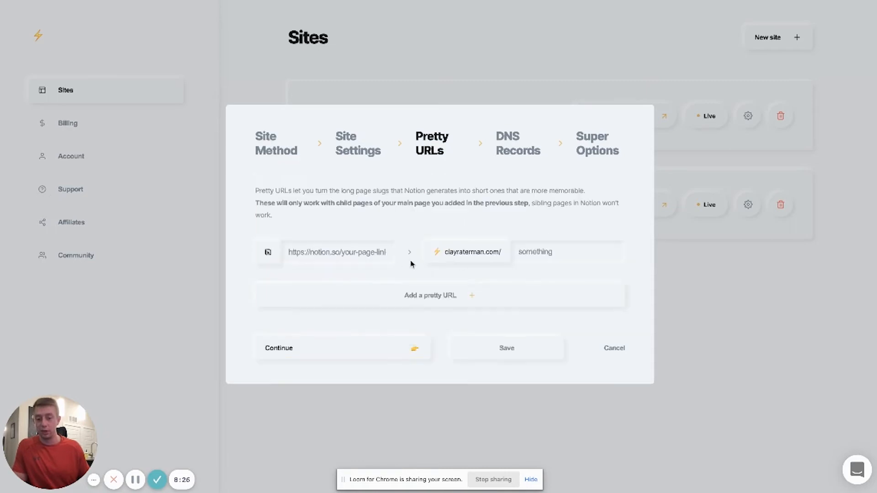
mouse_move(525, 262)
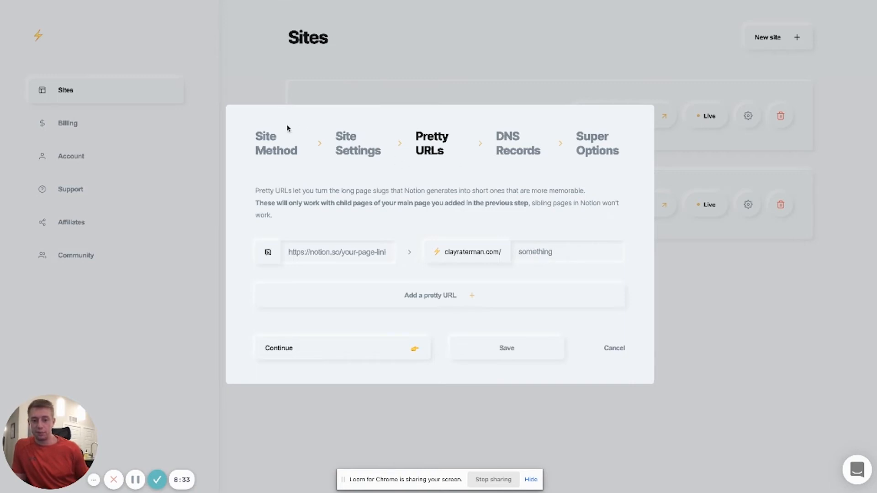
Step: Return to the Site Method step, with Super Static still selected
left_click(276, 142)
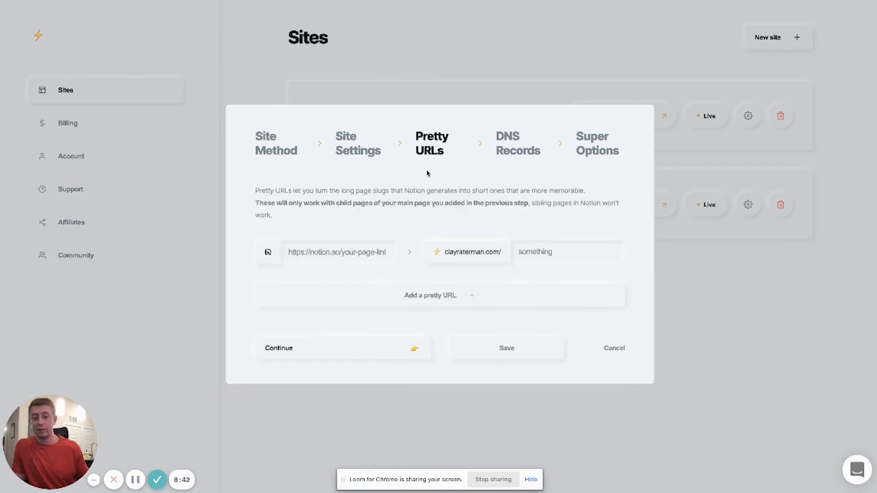
left_click(276, 144)
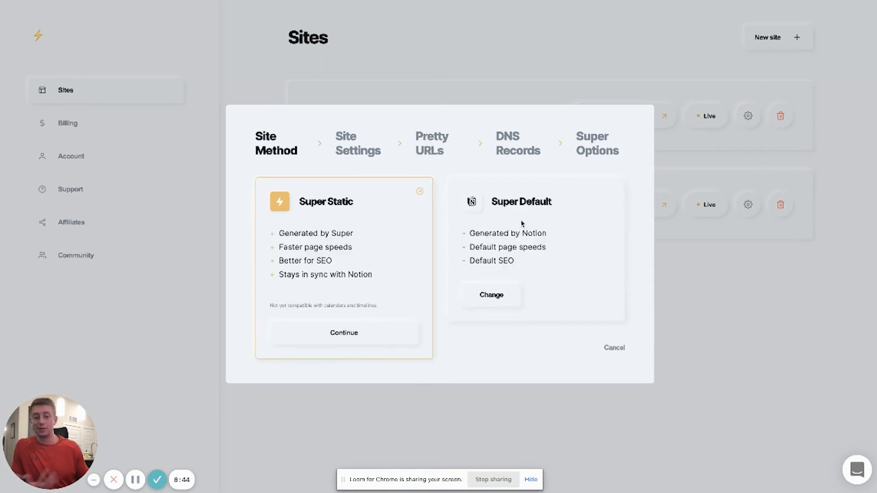
mouse_move(498, 280)
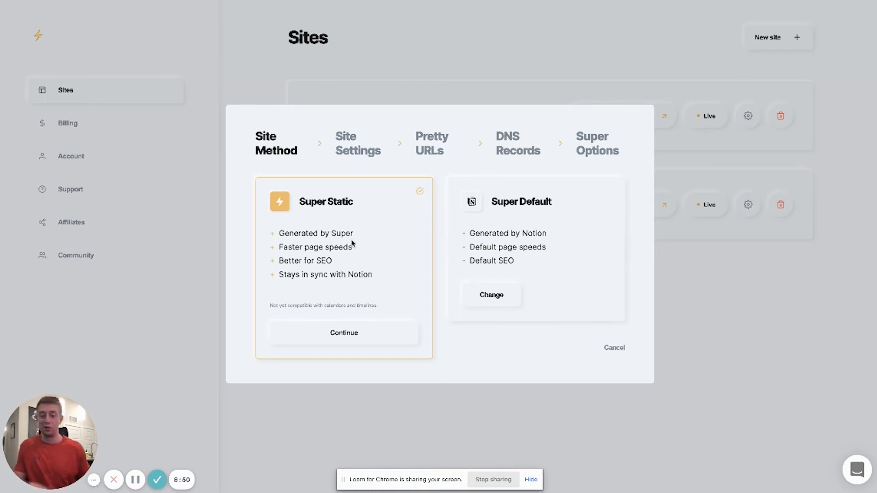
mouse_move(346, 261)
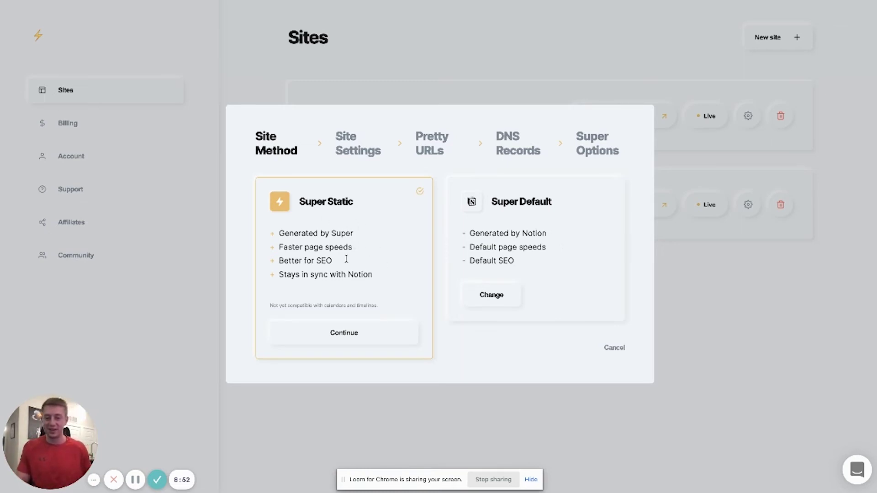
mouse_move(377, 238)
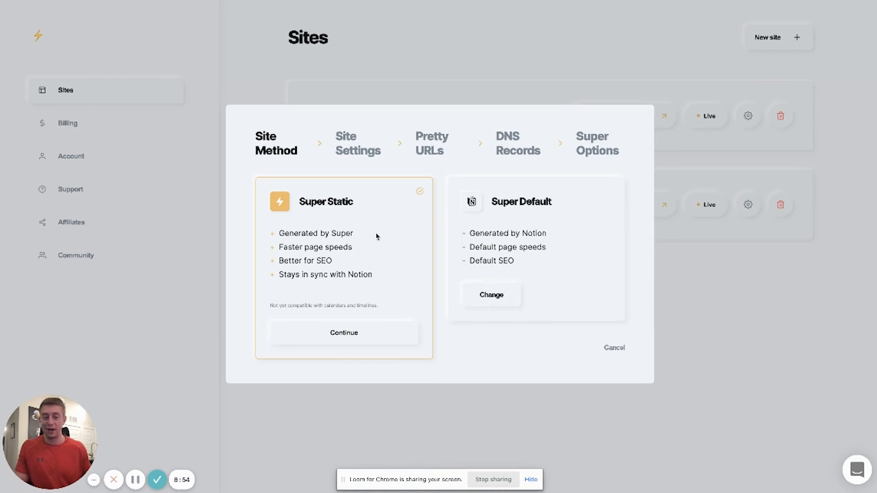
mouse_move(501, 234)
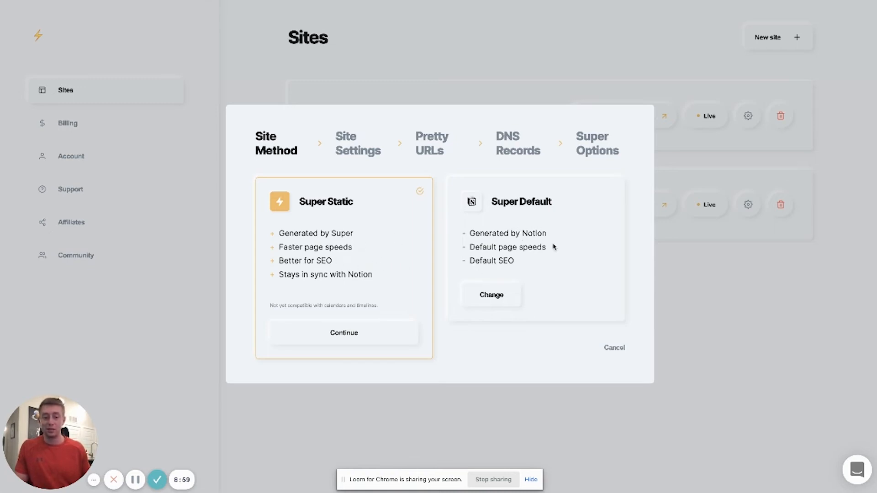
mouse_move(537, 242)
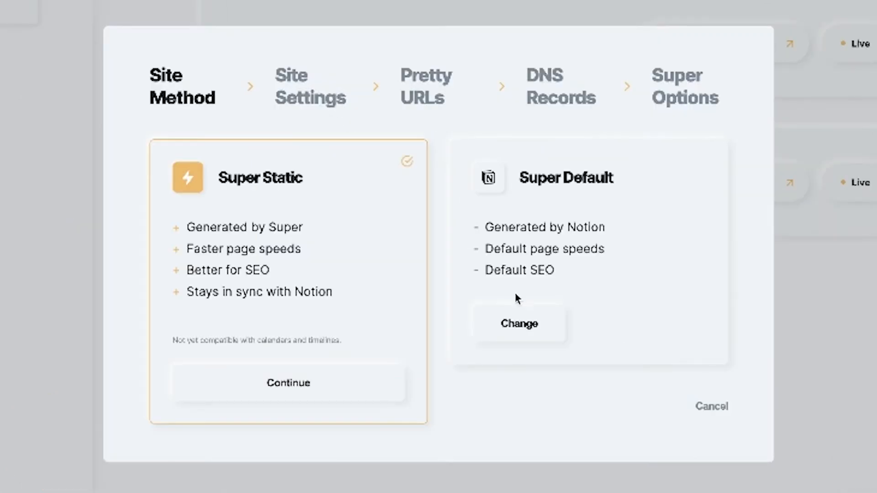
Step: Continue with Super Static to reach the Site Settings step
left_click(289, 383)
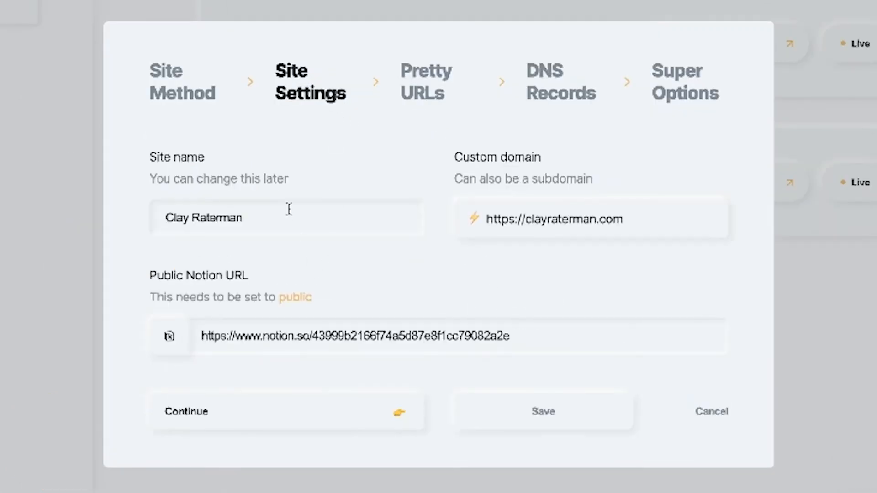
mouse_move(264, 218)
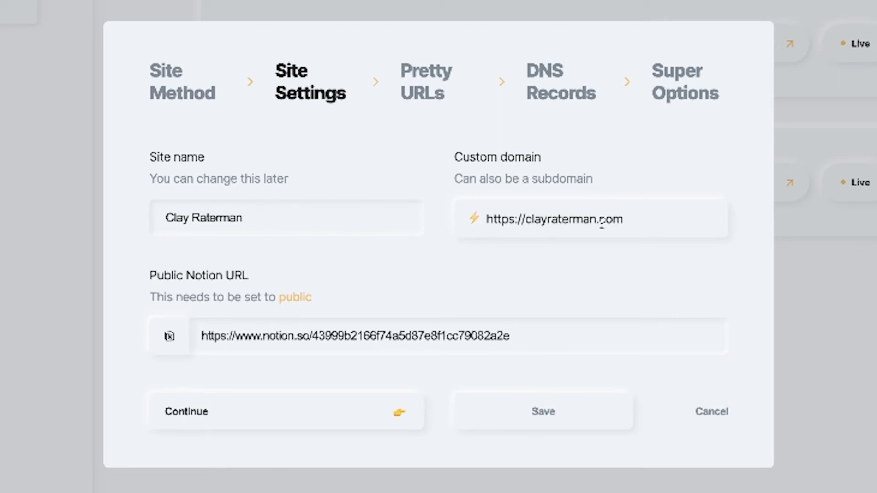
mouse_move(601, 219)
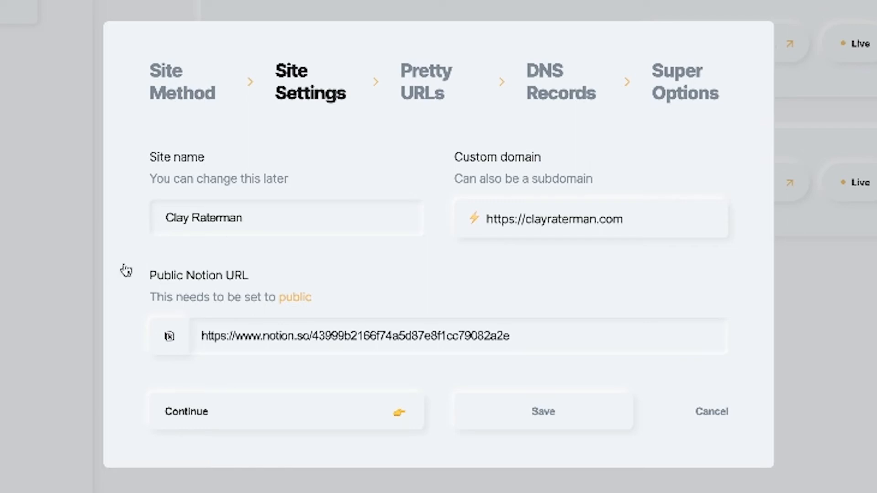
mouse_move(243, 336)
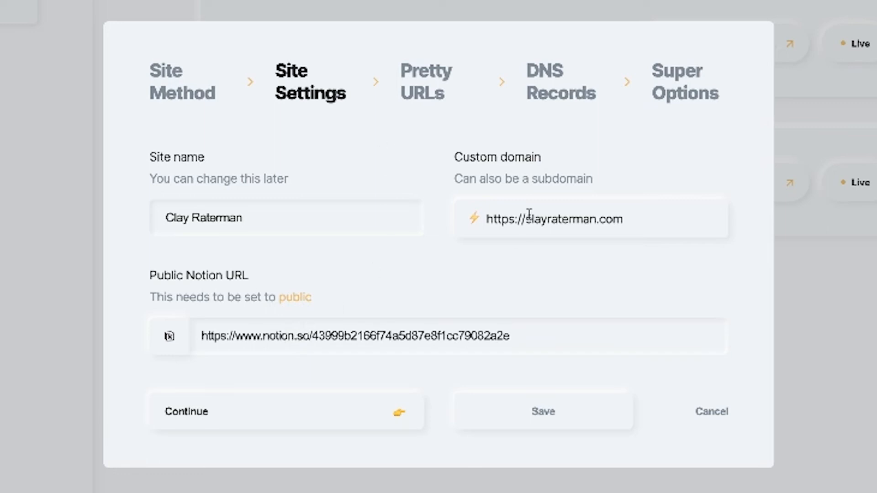
Step: Accept site name Clay Raterman, domain clayraterman.com and the Notion URL, reaching DNS Records
left_click(543, 411)
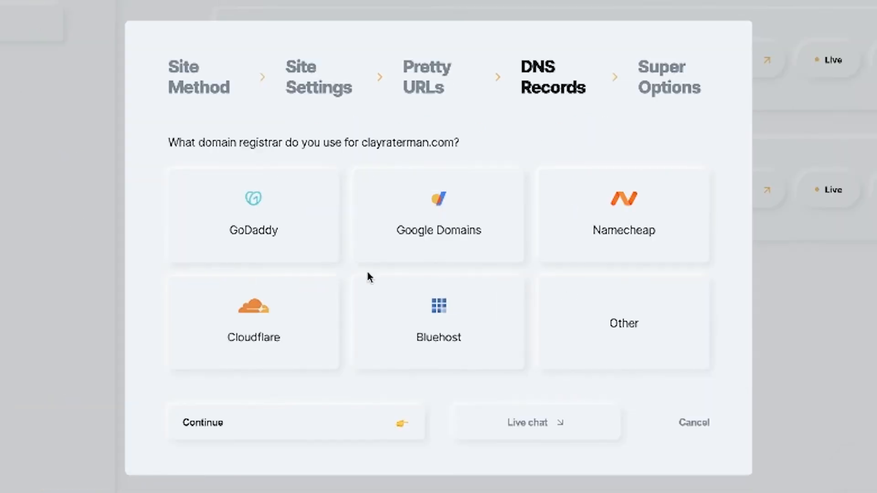
mouse_move(650, 286)
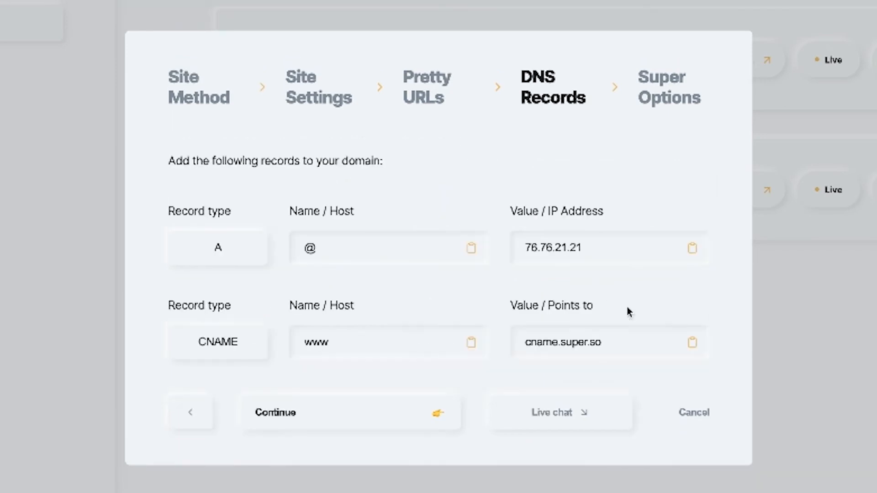
mouse_move(273, 300)
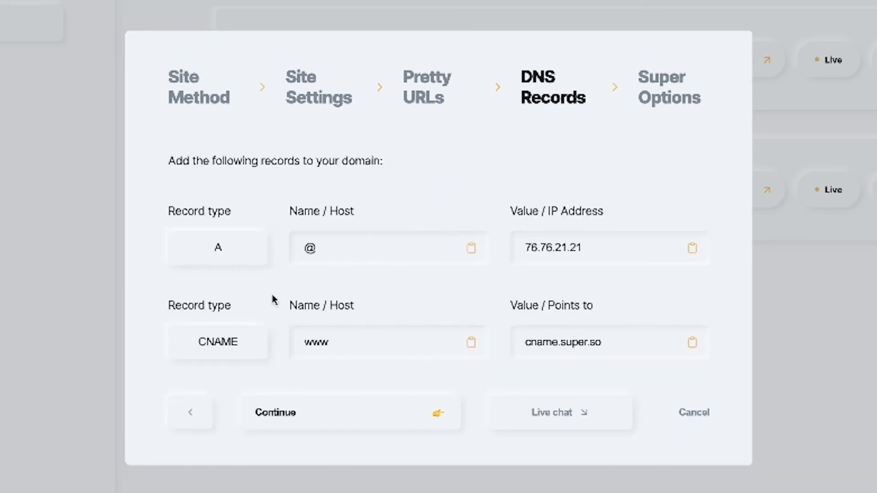
mouse_move(347, 185)
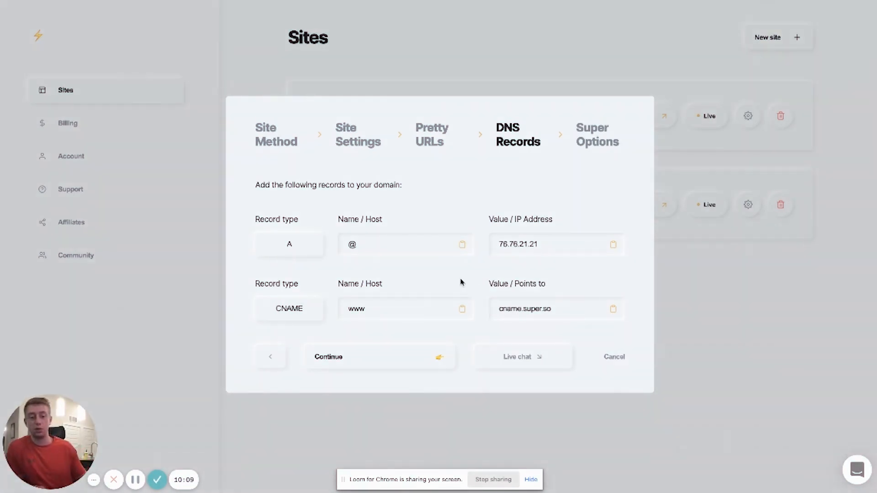
mouse_move(408, 361)
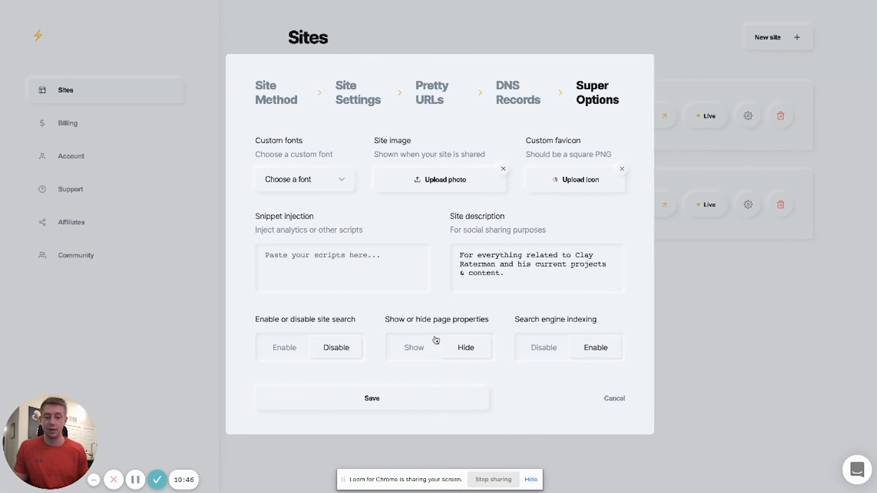
mouse_move(362, 401)
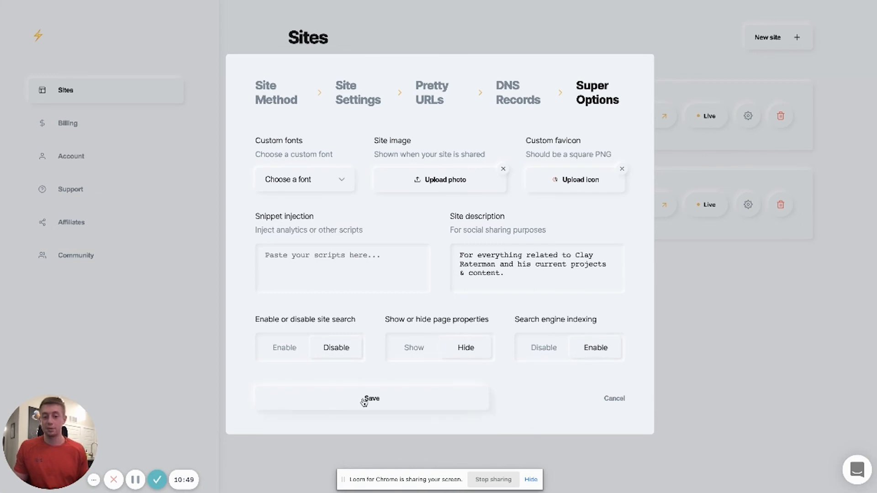
Step: Save the Super options so Clay Raterman appears as a live site
left_click(371, 399)
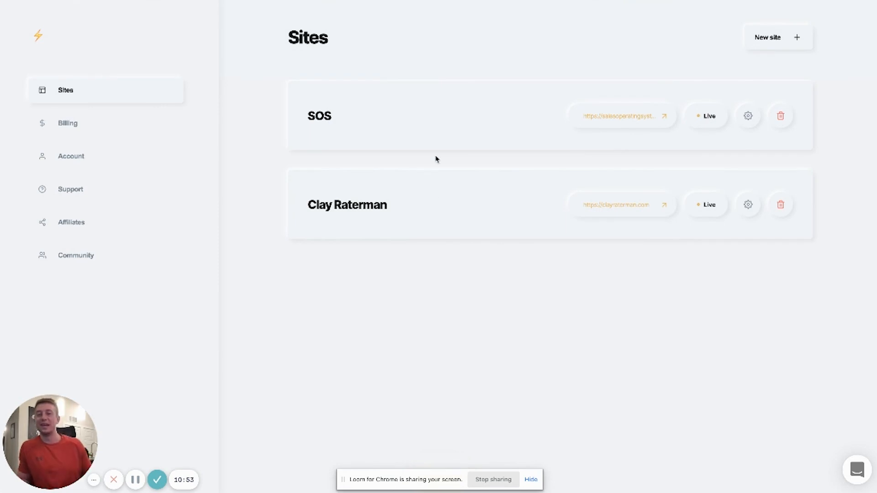
mouse_move(472, 171)
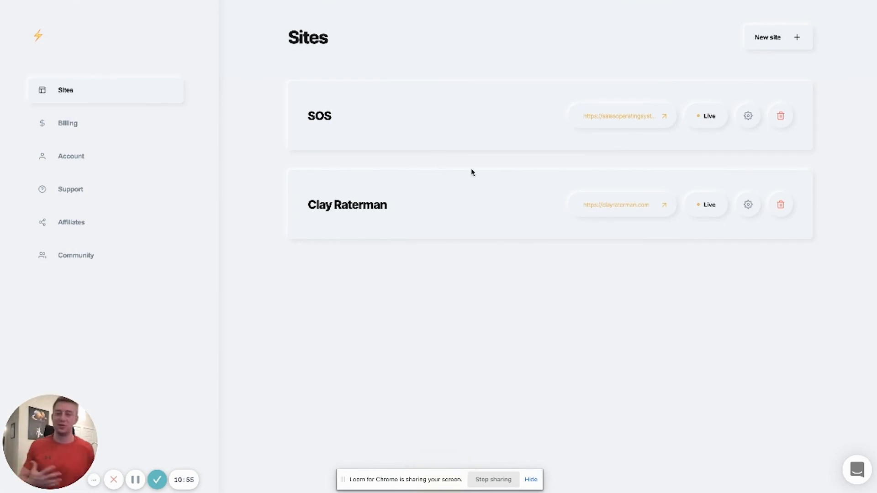
mouse_move(333, 220)
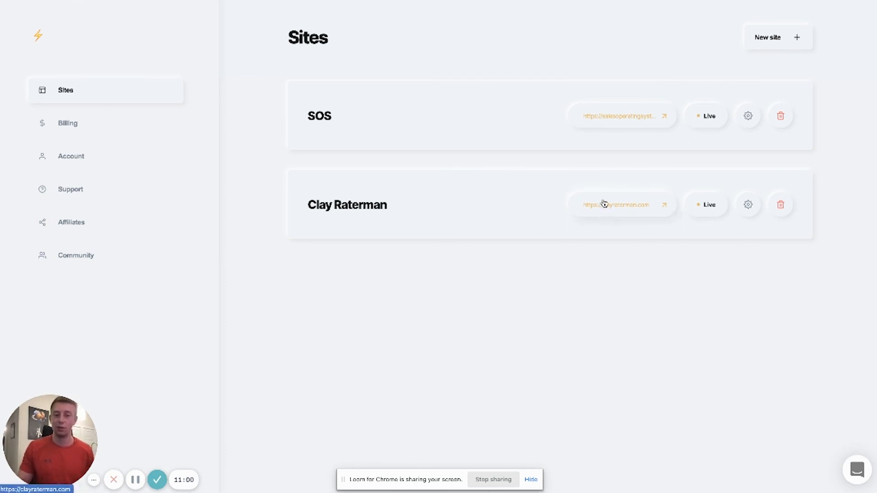
Step: Load the live Clay Raterman site from its custom domain link in the Sites list
left_click(612, 205)
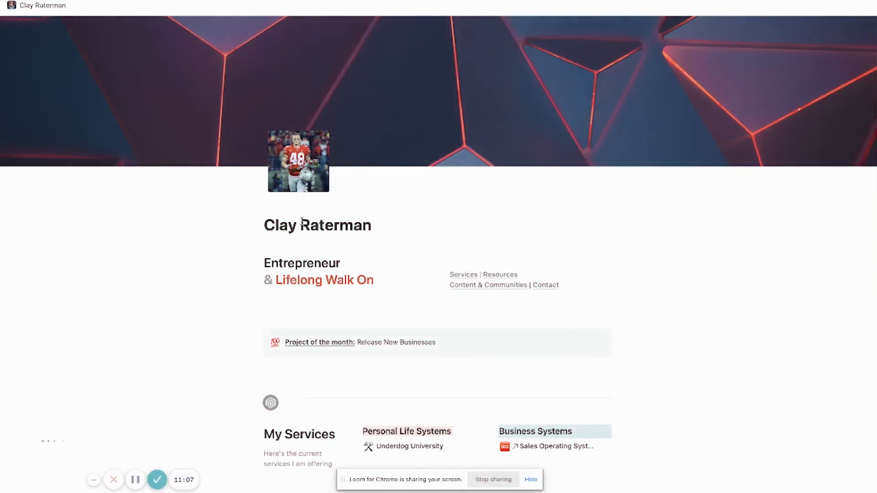
scroll("down", 3)
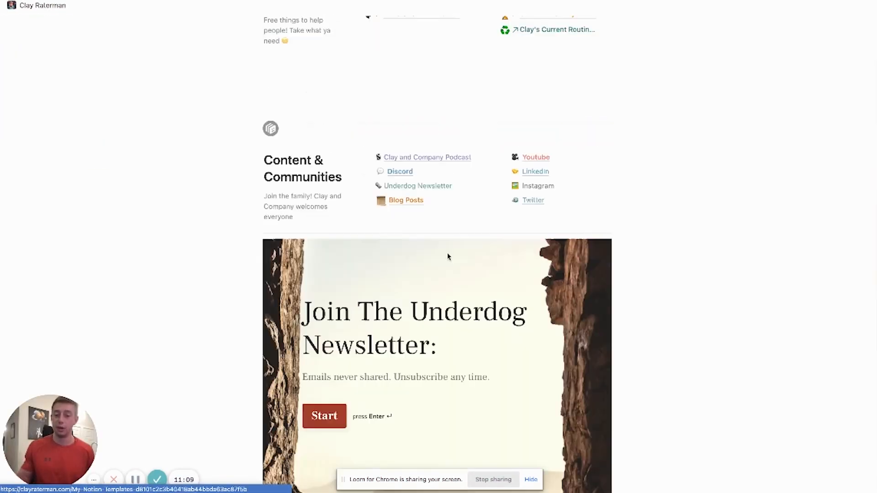
scroll("up", 3)
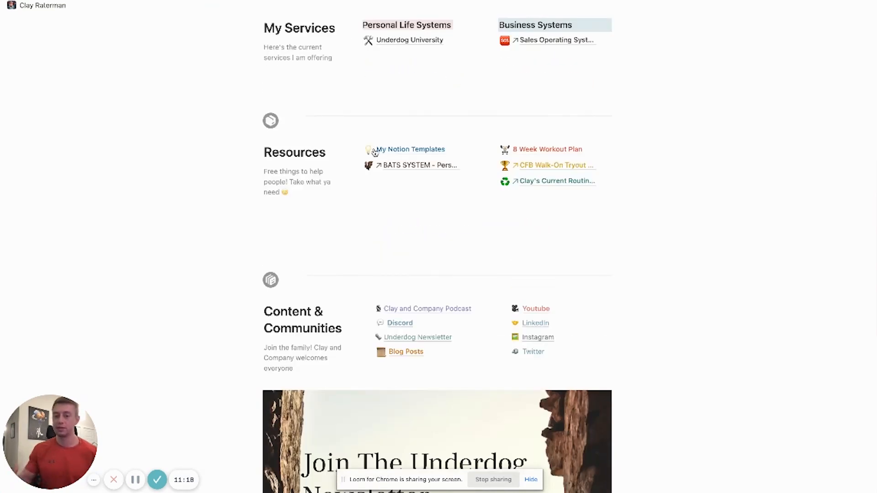
scroll("up", 3)
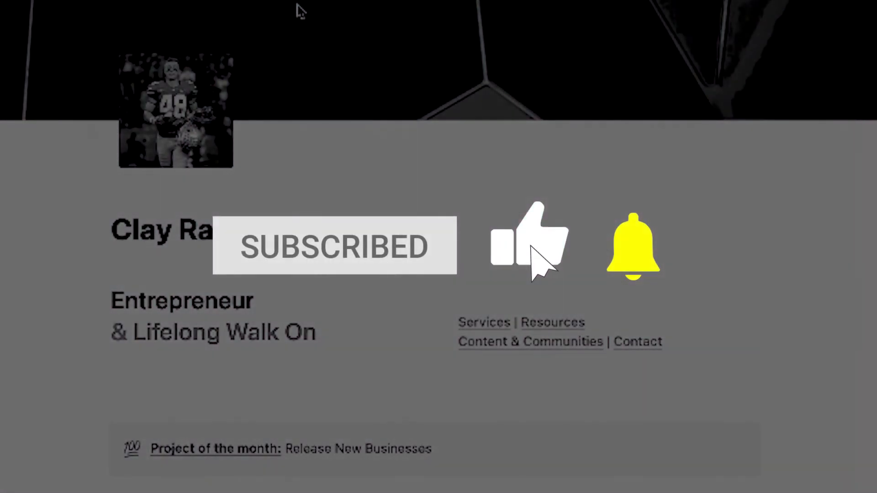
left_click(528, 245)
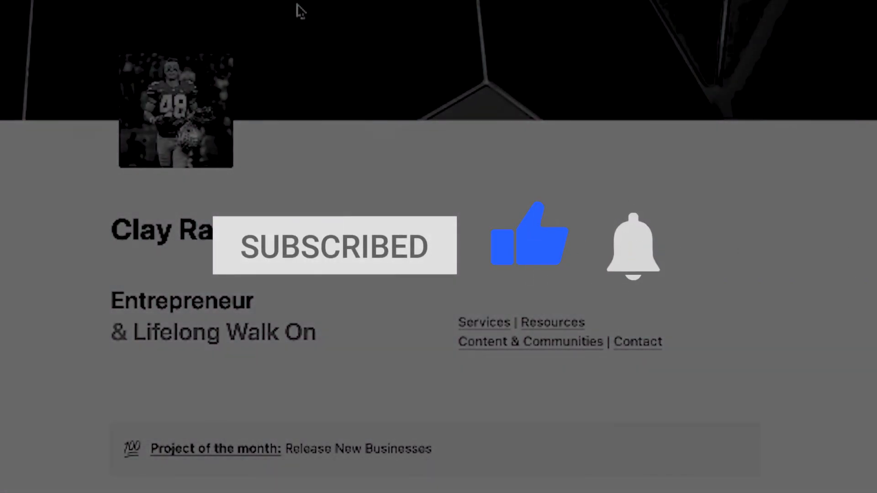